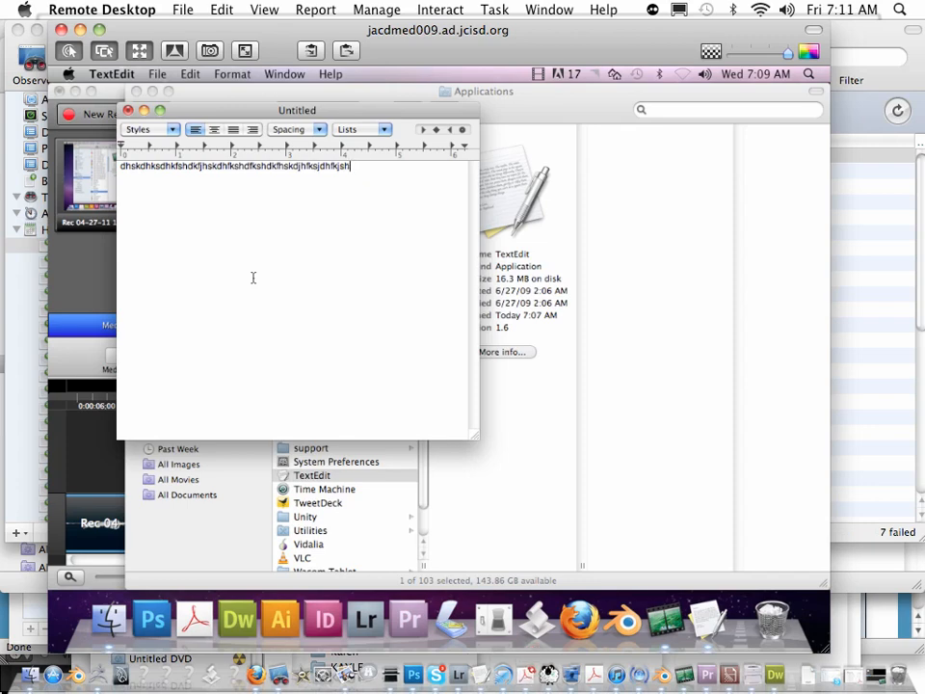
Clear the random letters from the TextEdit document and head to System Preferences.
key(backspace)
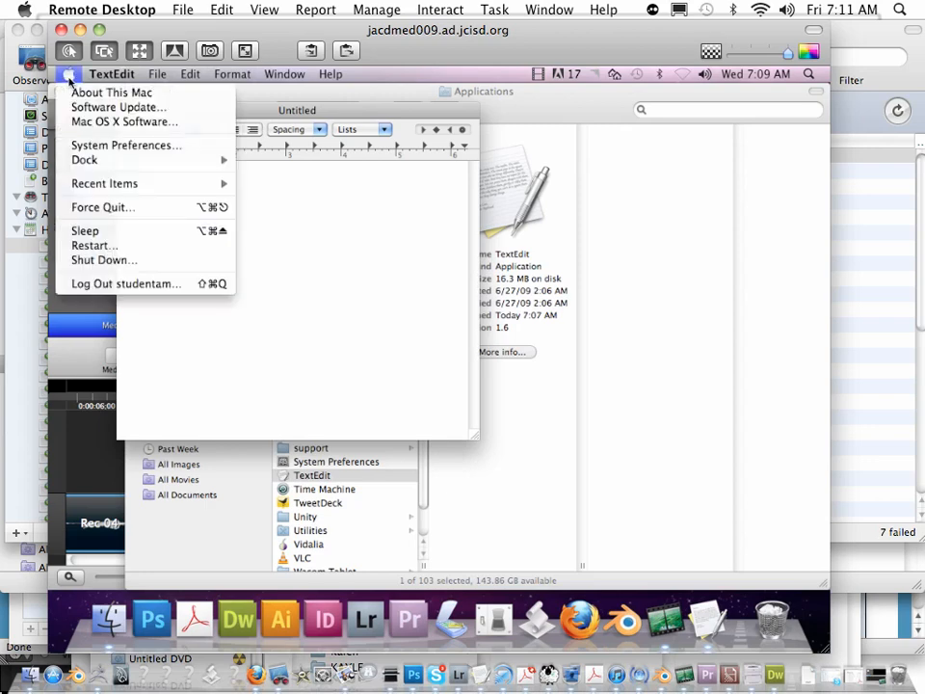
click(181, 239)
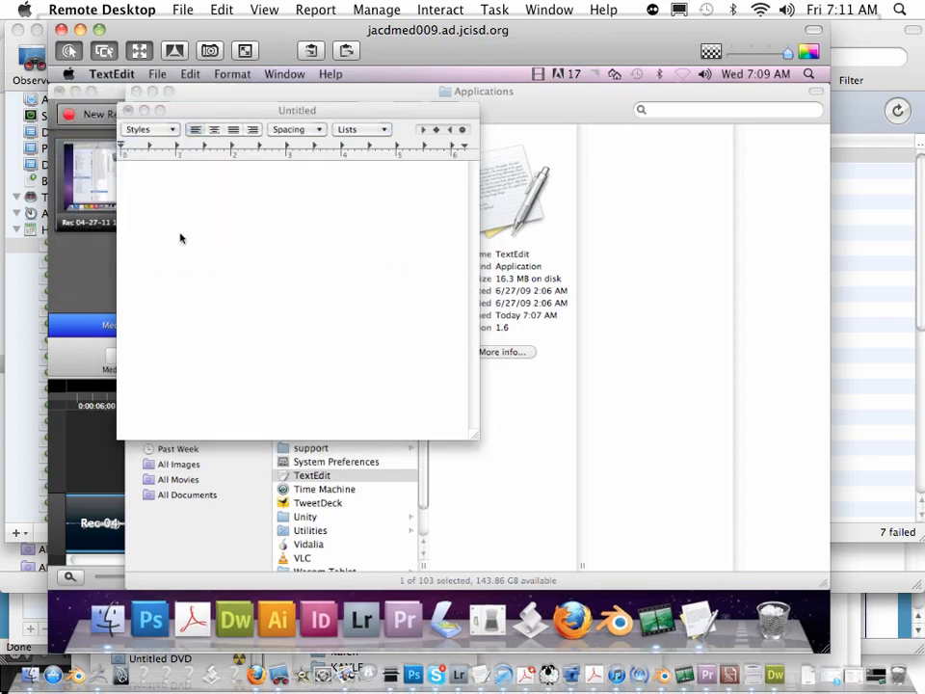
In Displays preferences, switch the resolution to the non-stretched 1024 × 768.
click(335, 460)
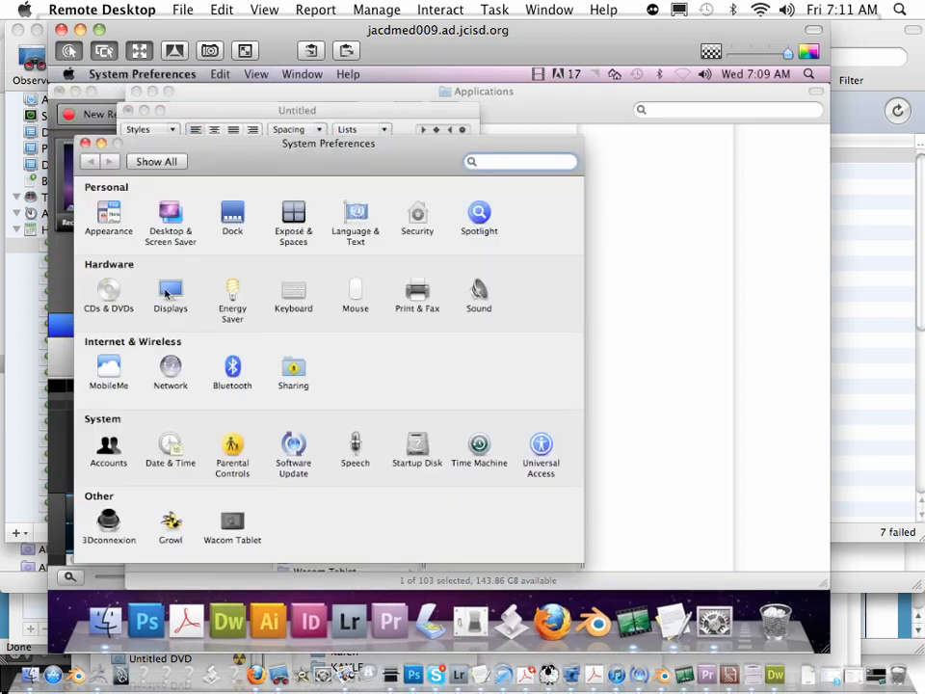
click(170, 293)
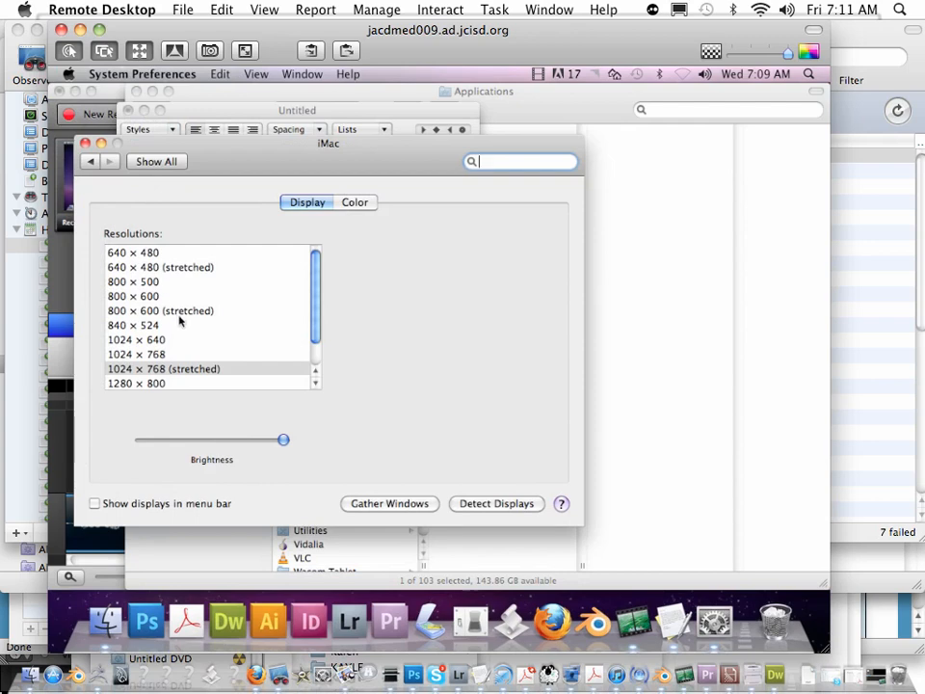
mouse_move(158, 362)
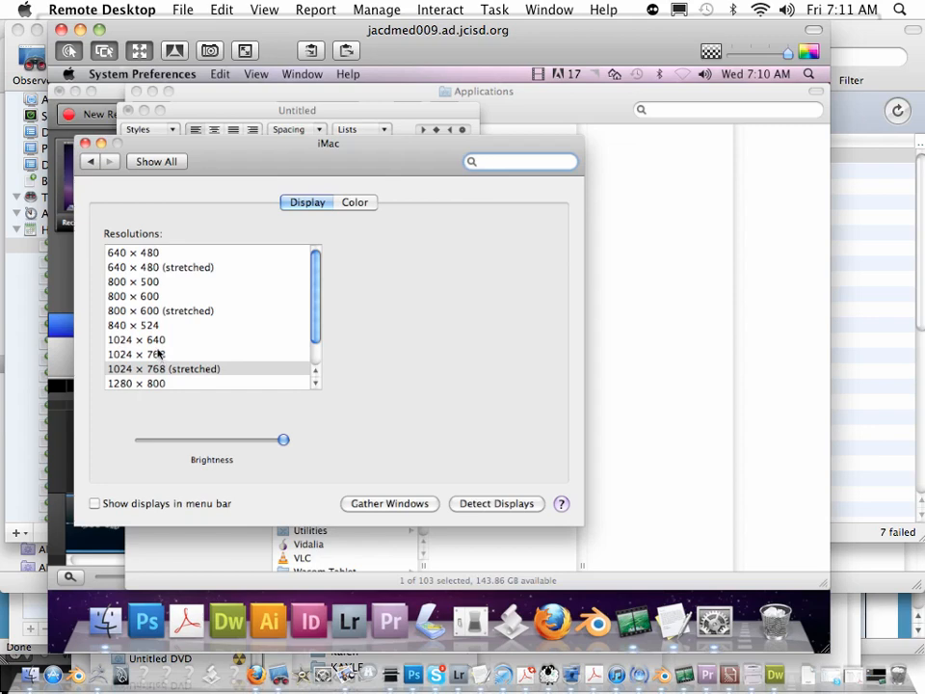
click(520, 162)
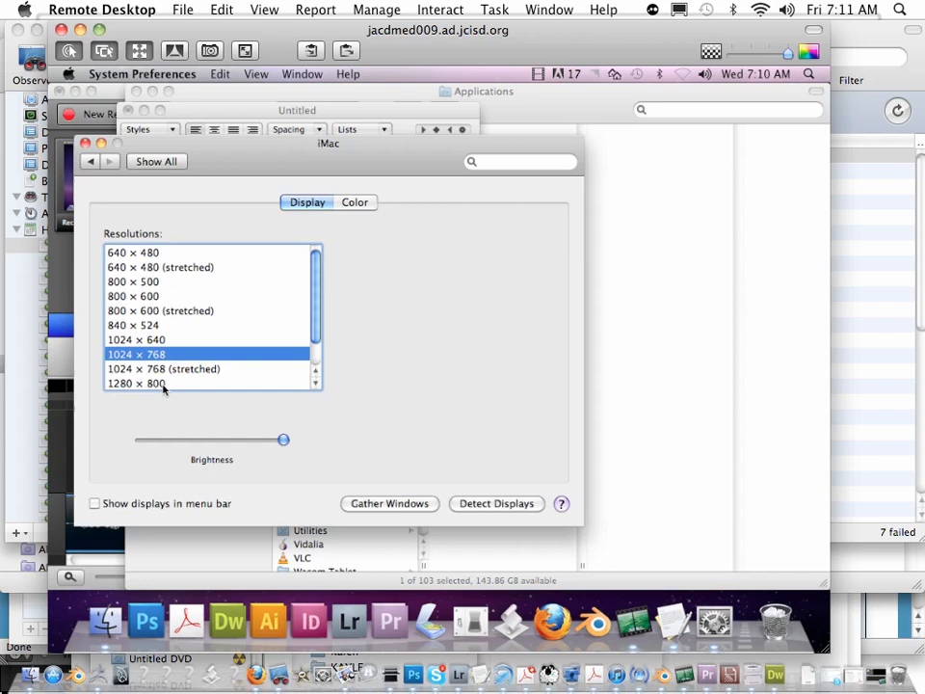
mouse_move(171, 370)
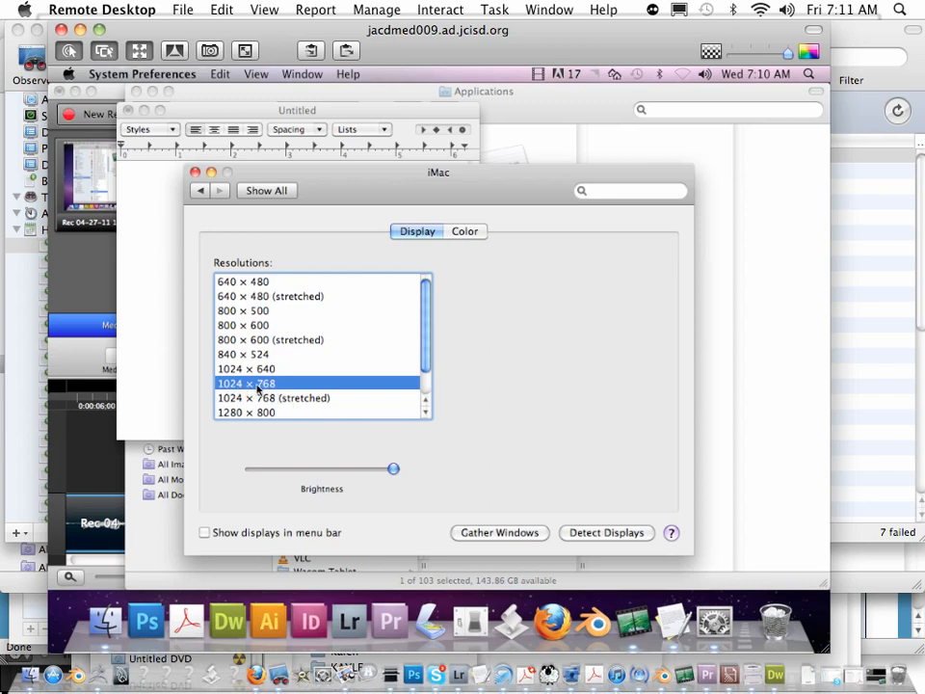
mouse_move(216, 260)
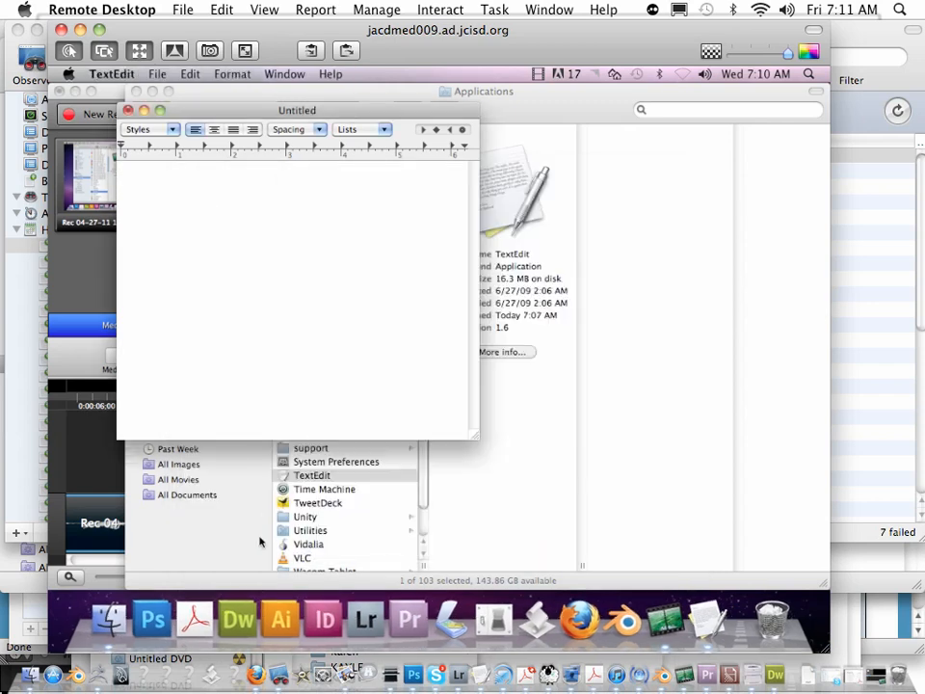
mouse_move(150, 617)
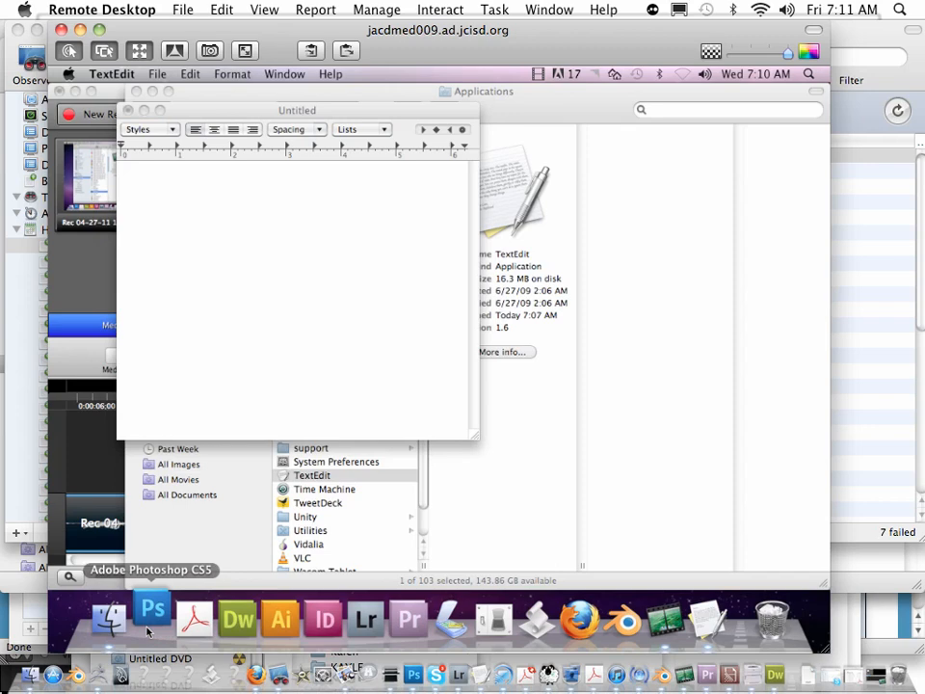
Bring Photoshop CS5 to the front with the Elliptical Marquee Tool selected.
click(151, 617)
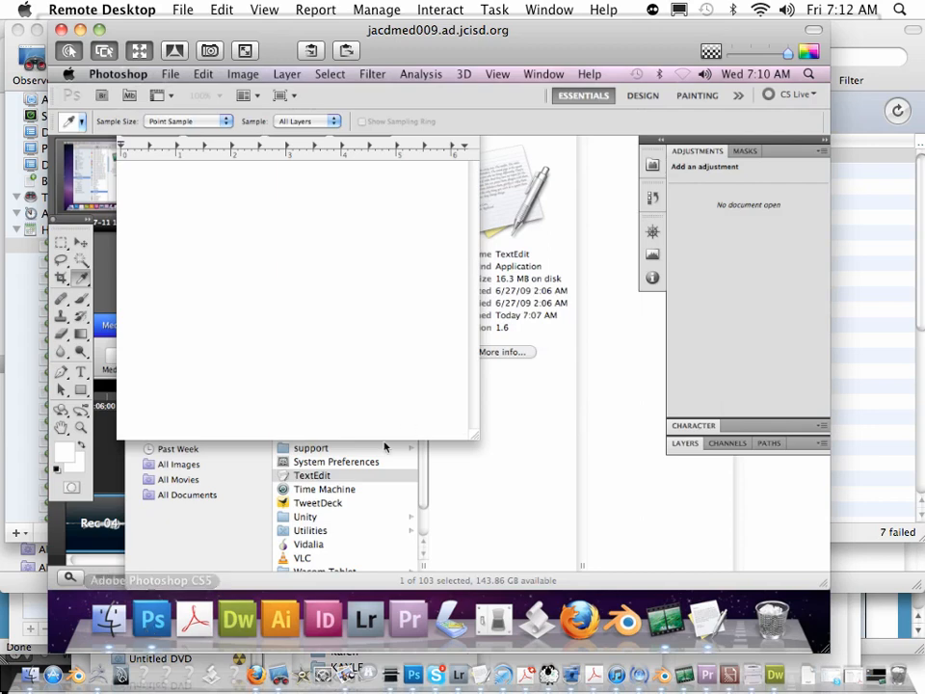
click(61, 242)
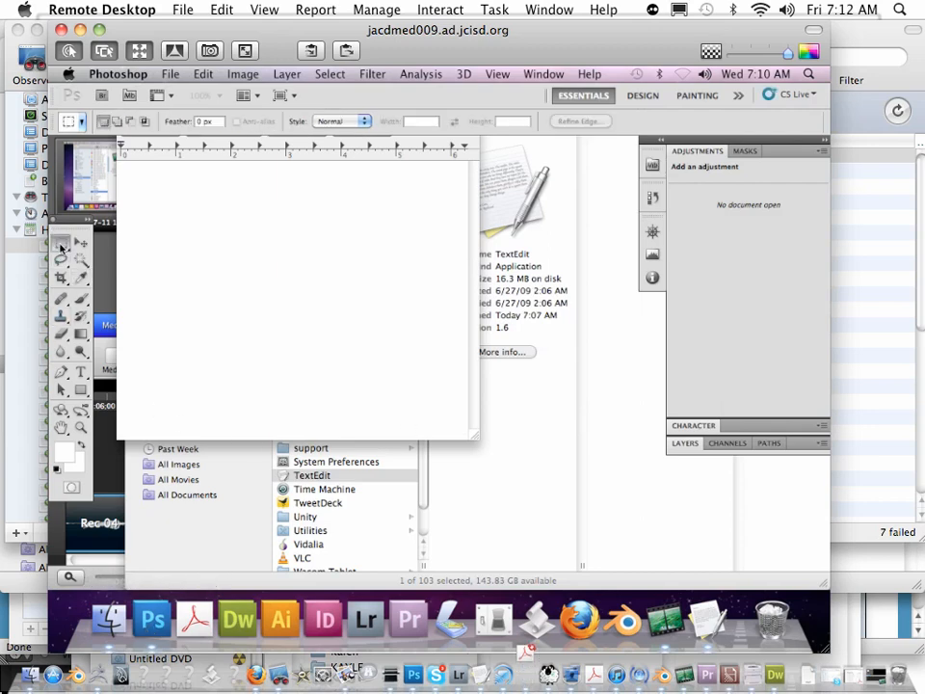
click(60, 251)
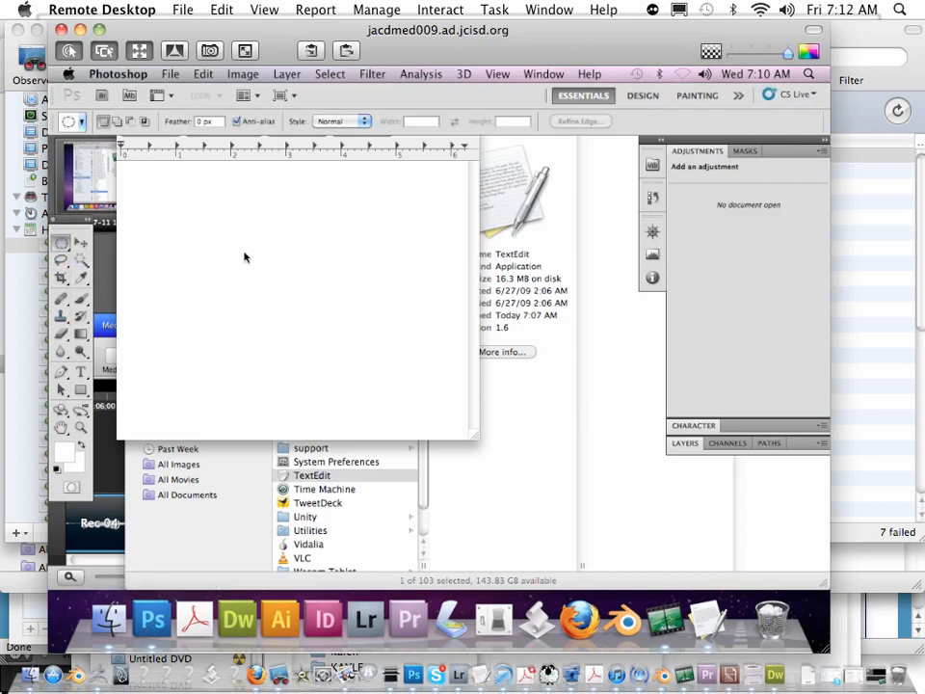
mouse_move(231, 231)
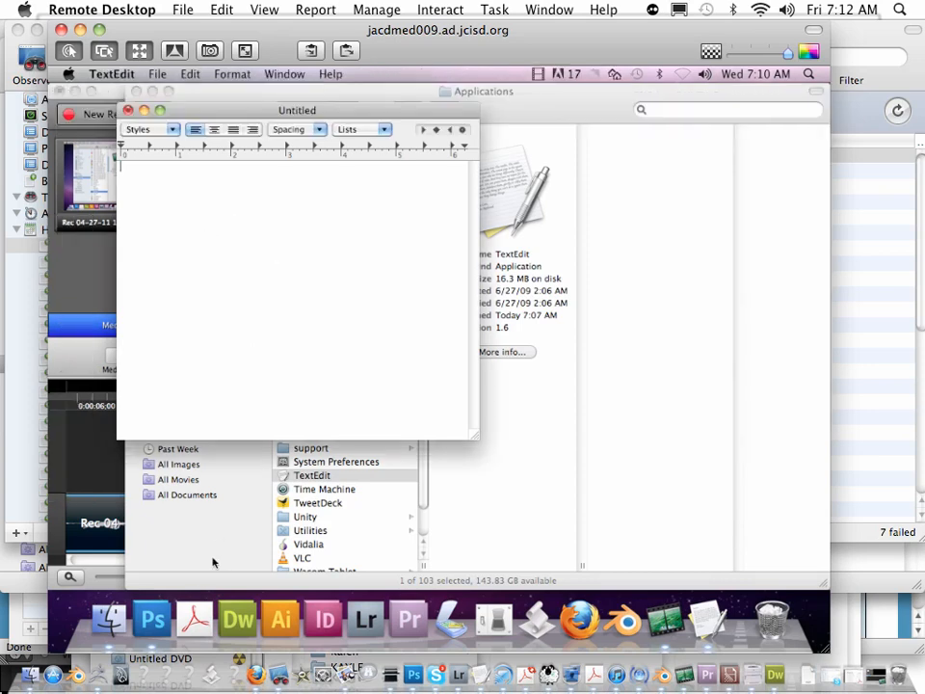
click(150, 618)
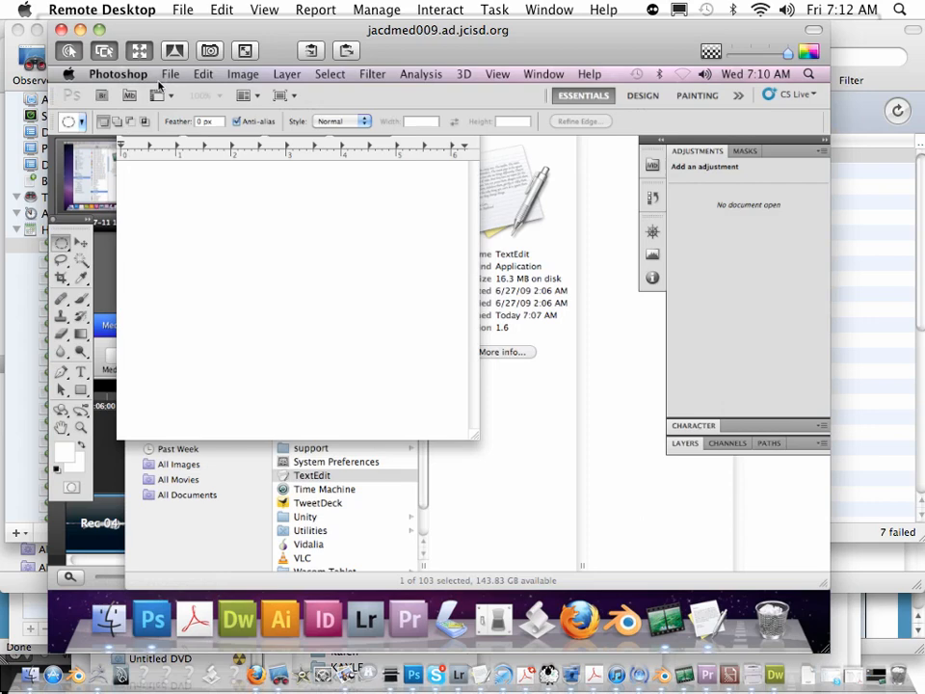
Create a new 11 × 4 inch, 300 ppi document and fill two side-by-side circular selections with black.
click(169, 73)
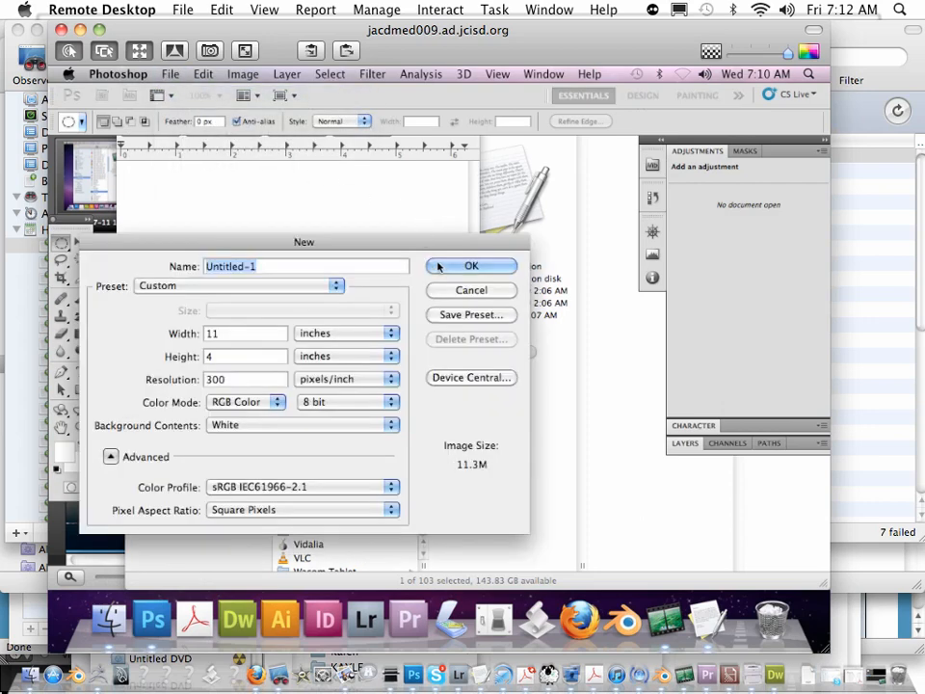
click(470, 266)
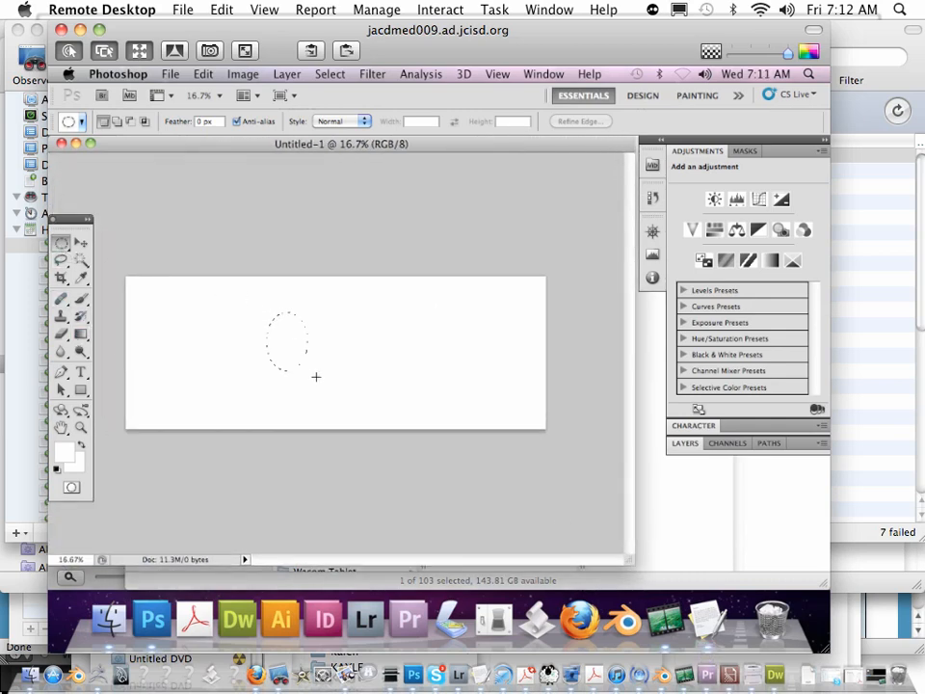
drag(285, 337, 366, 405)
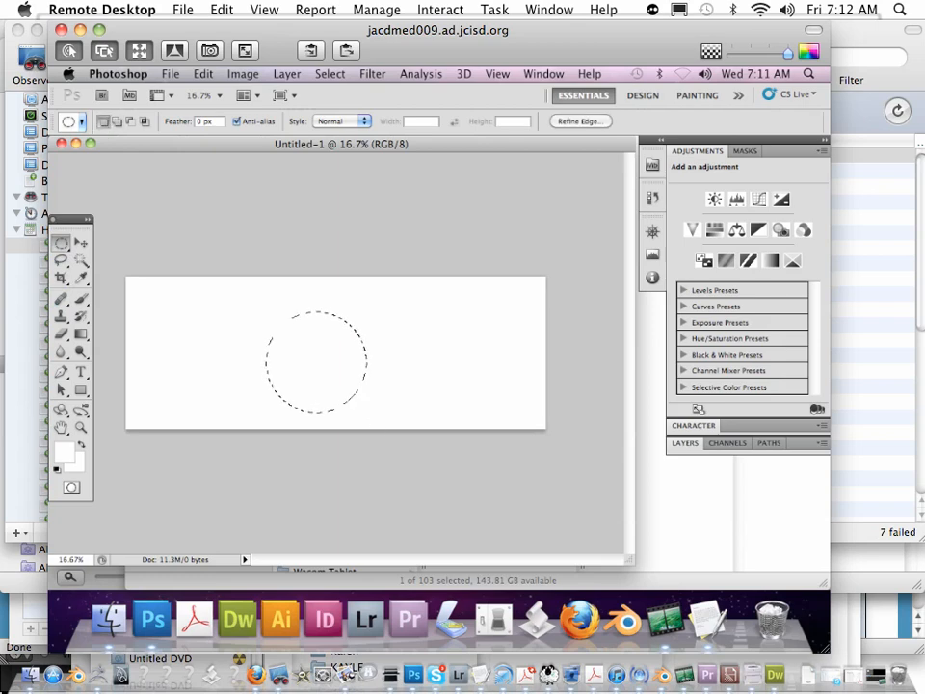
drag(428, 327, 501, 420)
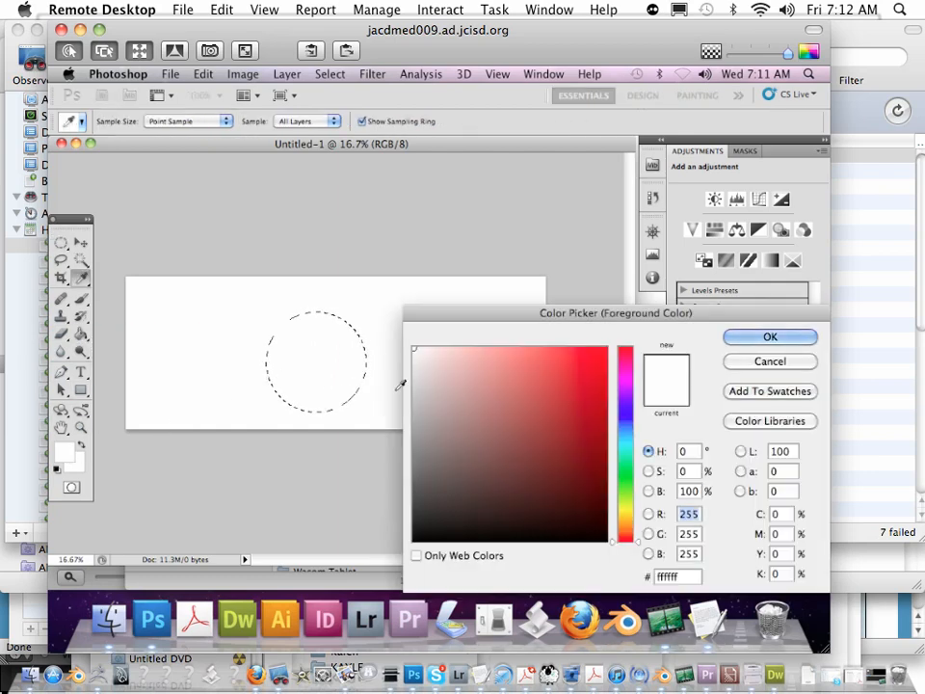
click(771, 335)
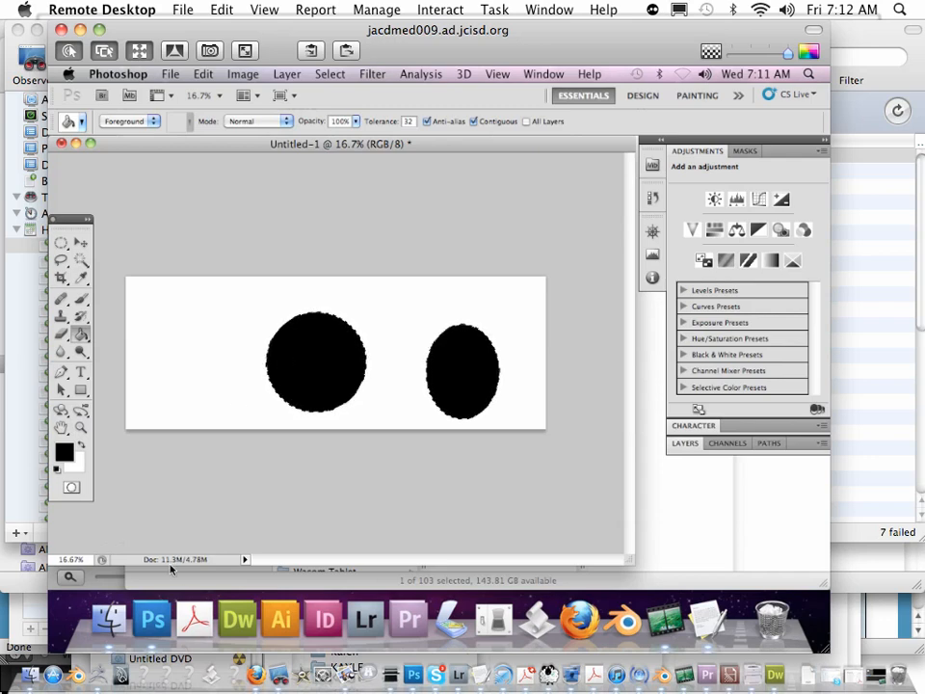
mouse_move(441, 385)
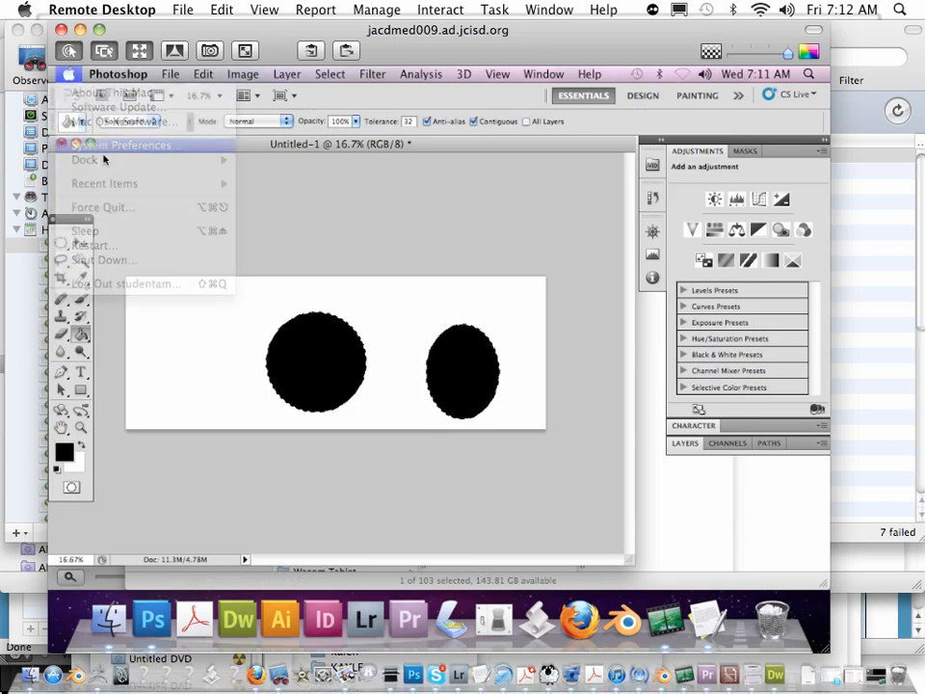
In Displays preferences, switch the resolution to 1024 × 768 (stretched).
click(137, 145)
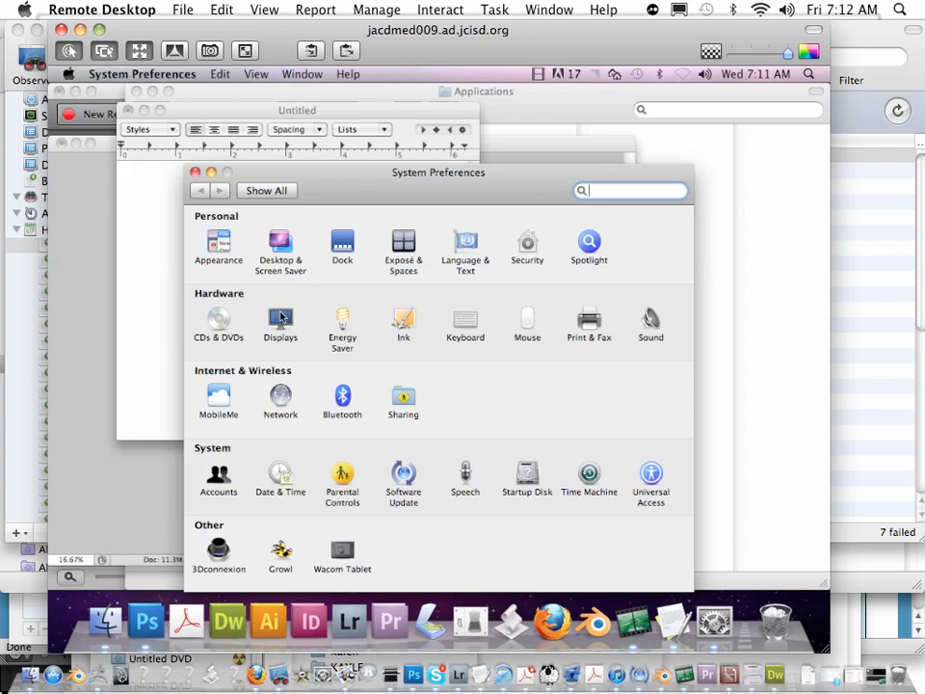
click(282, 320)
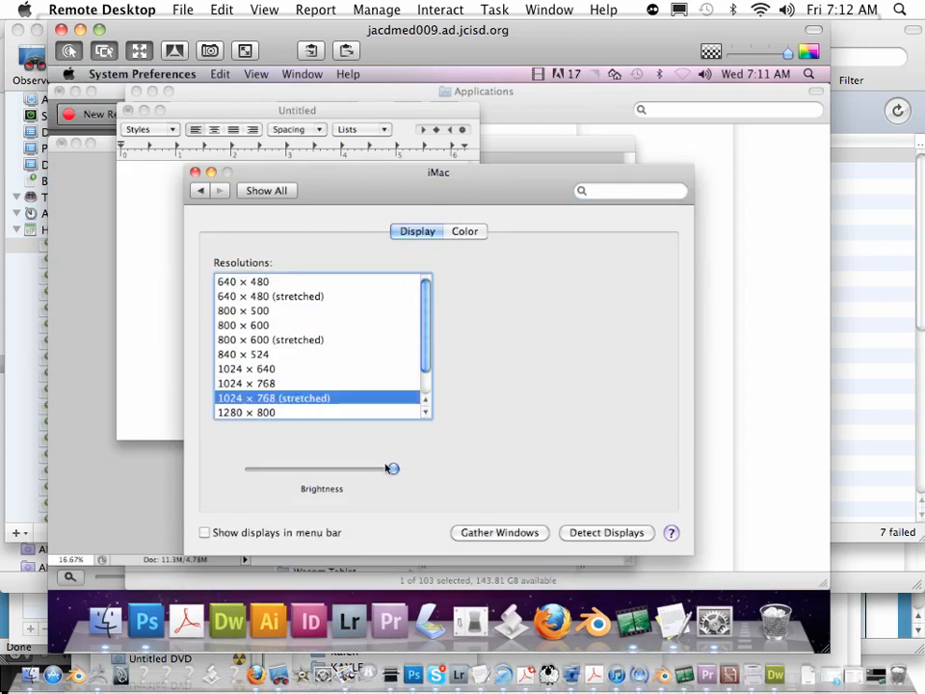
mouse_move(280, 258)
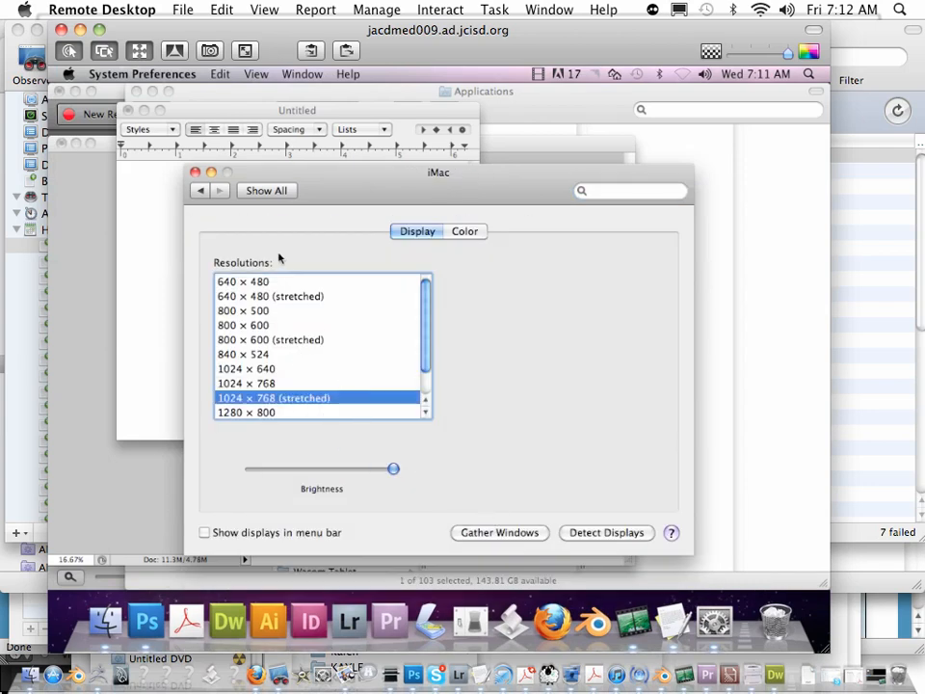
mouse_move(223, 208)
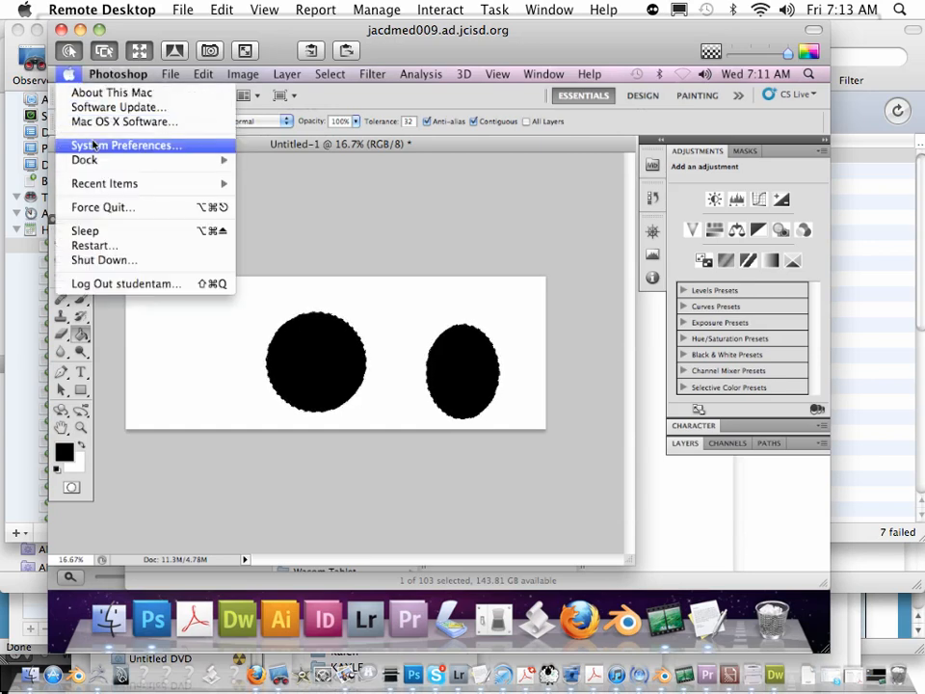
In Displays preferences, change the resolution to 1680 × 1050.
click(127, 144)
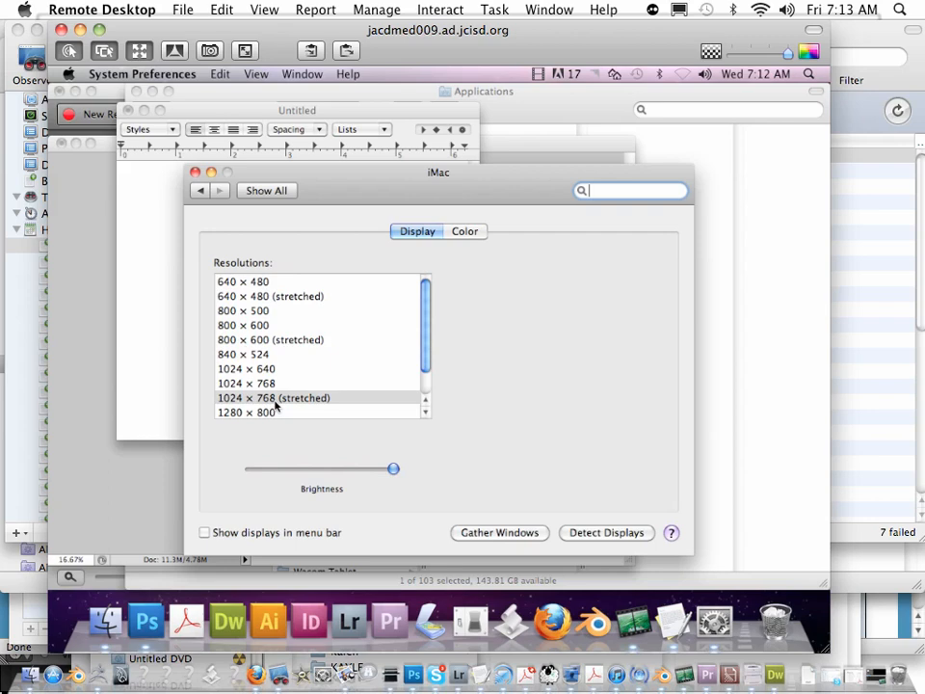
mouse_move(154, 510)
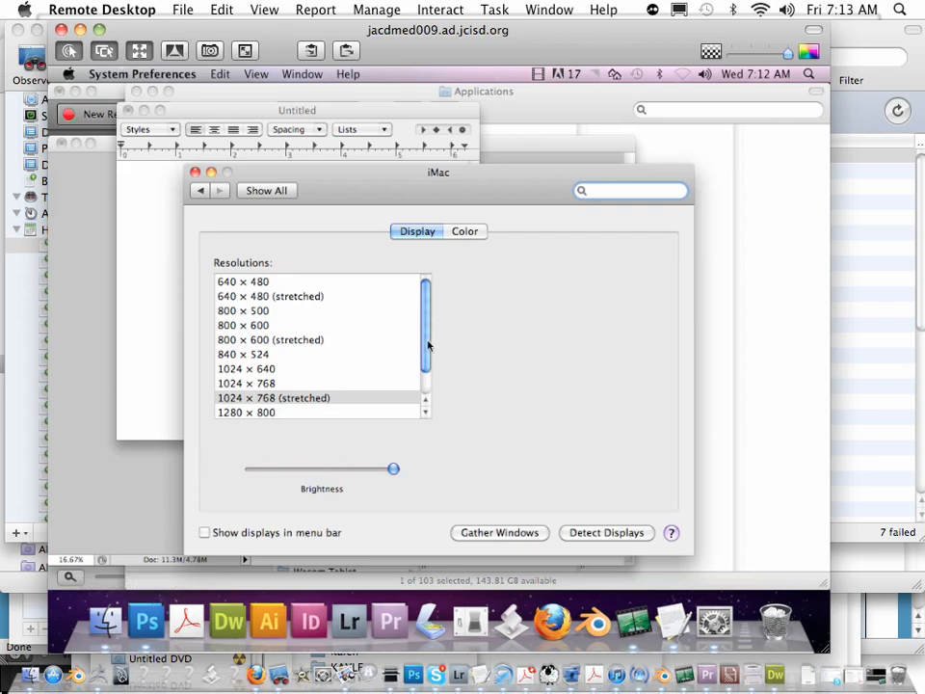
scroll(down, 3)
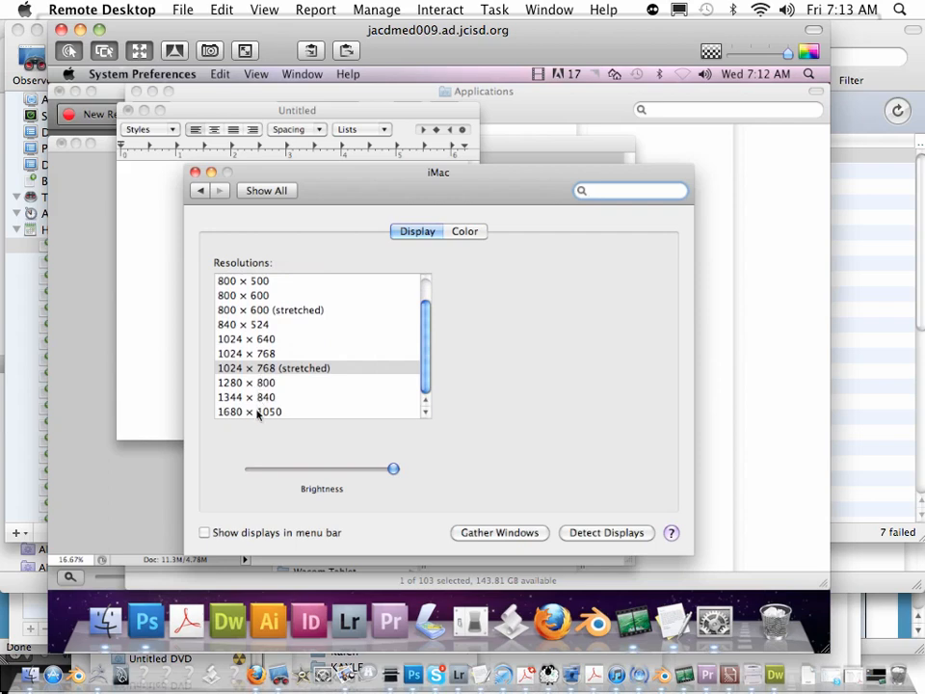
click(249, 412)
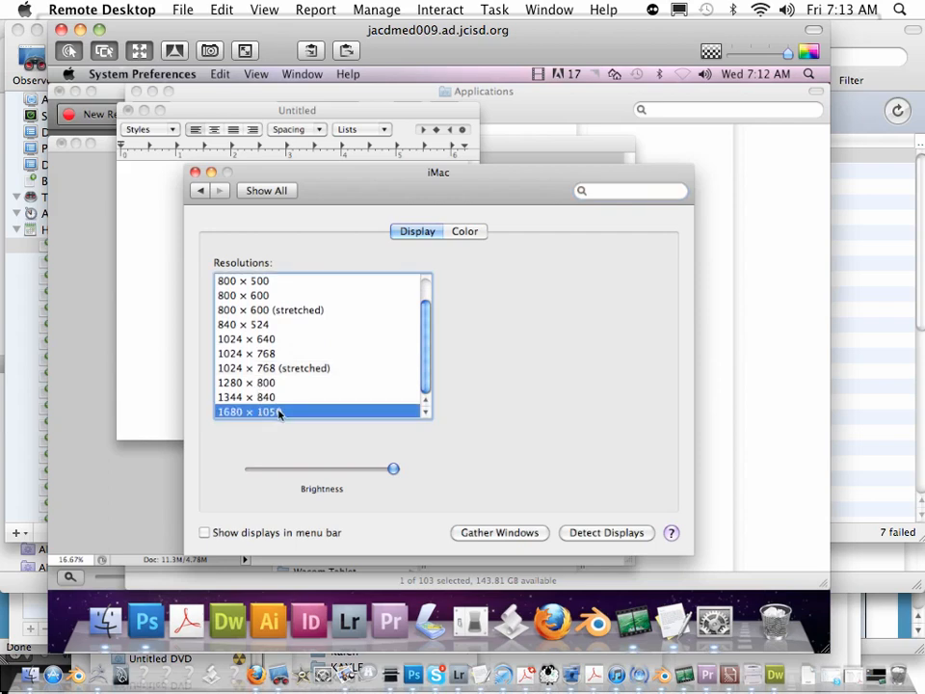
mouse_move(345, 389)
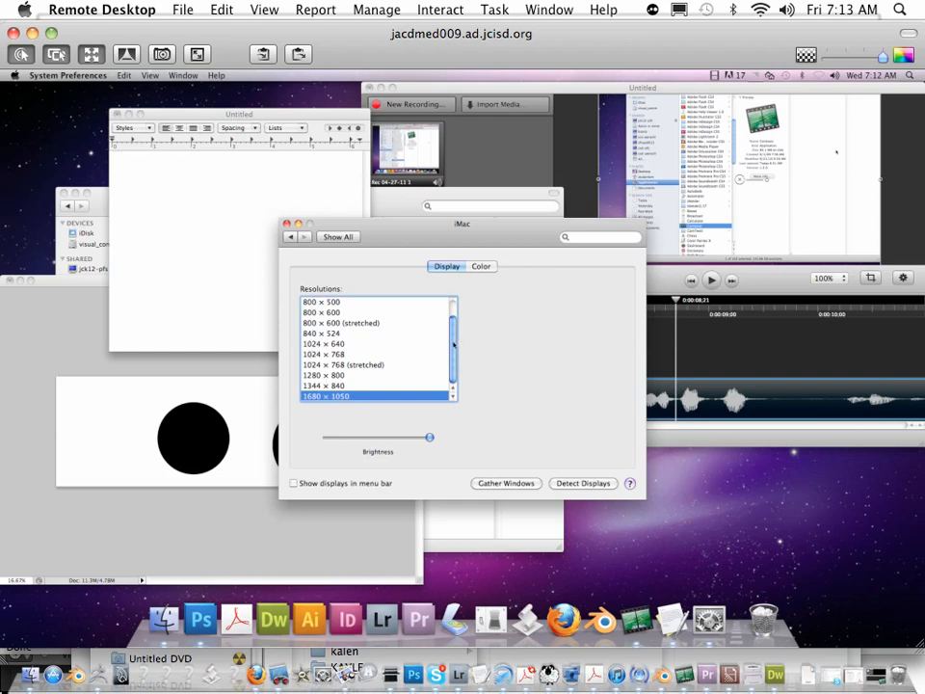
In Camtasia's recording panel, choose the full-screen capture size from the recording-size dropdown.
scroll(up, 3)
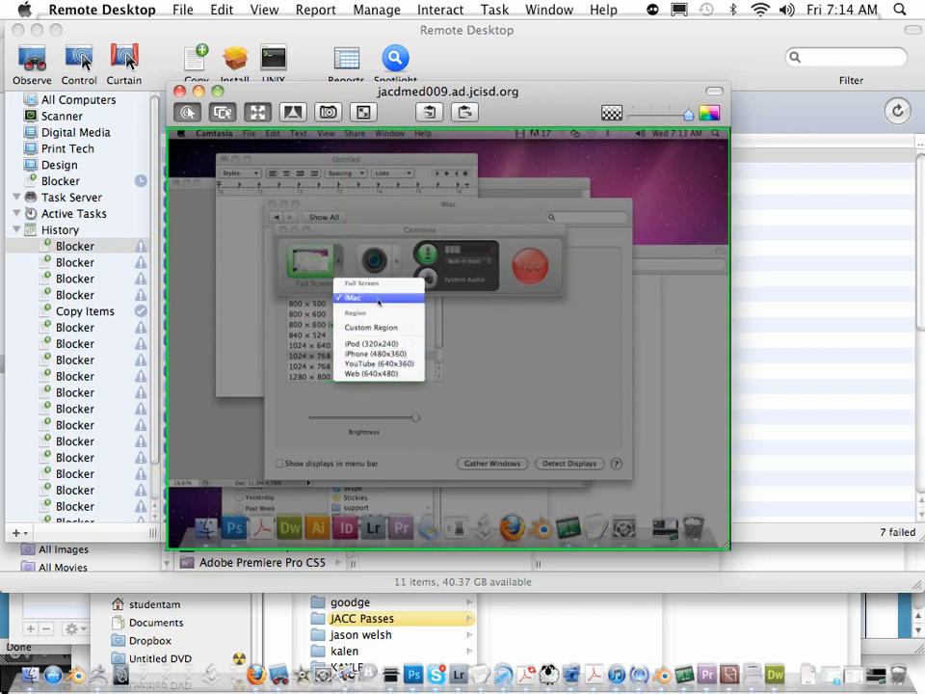
click(361, 281)
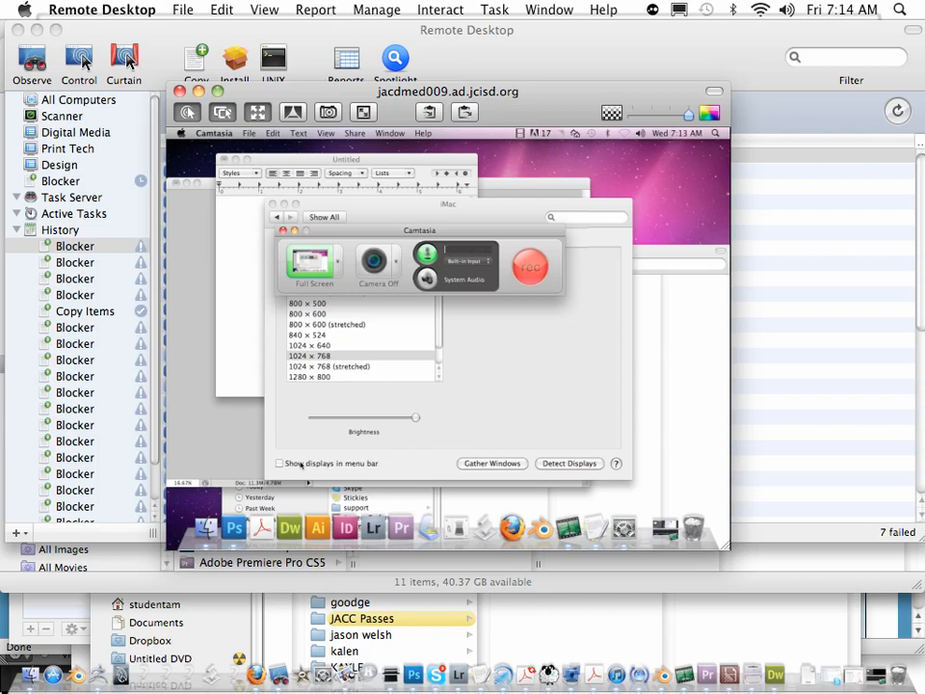